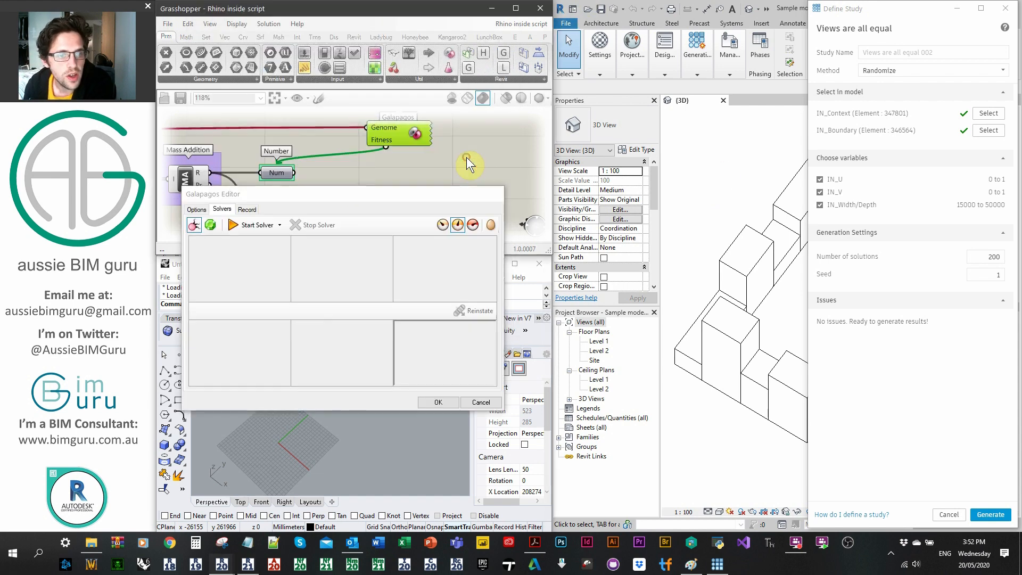
Cancel the Galapagos Editor, leaving the Randomize study with context, boundary, three variables and 200 solutions
{"action": "left_click", "coordinate": [437, 402]}
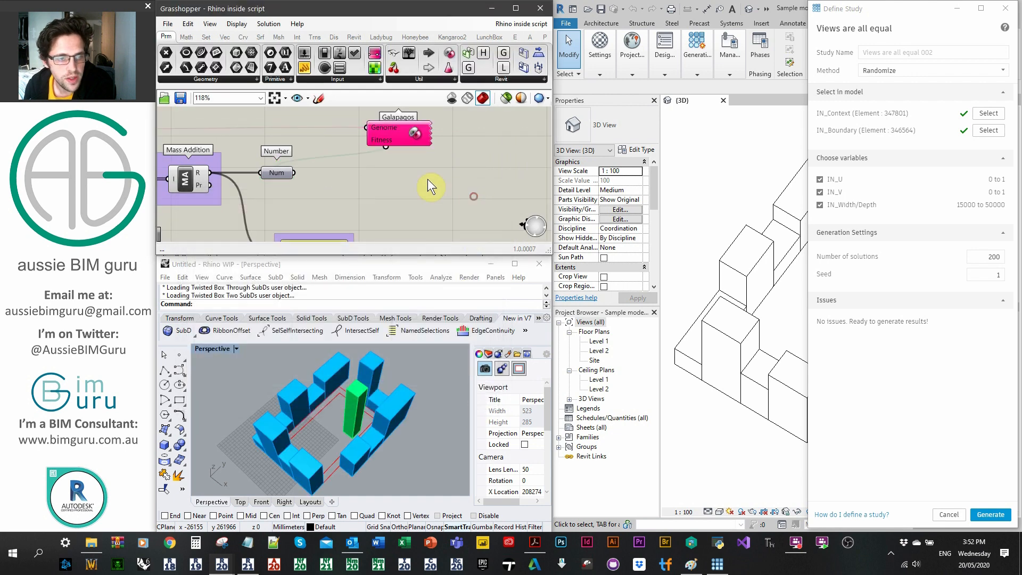
{"action": "mouse_move", "coordinate": [391, 407]}
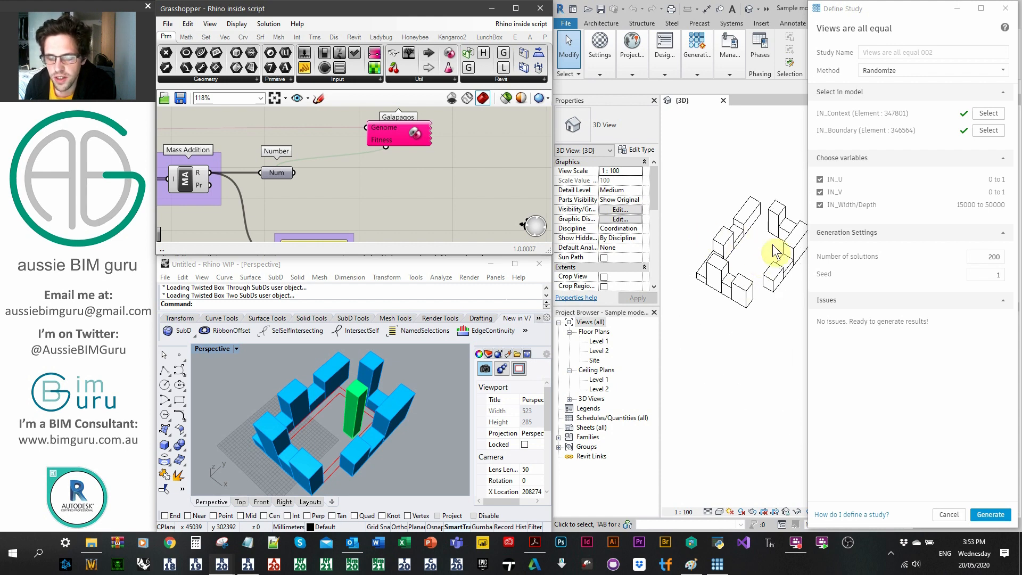
{"action": "mouse_move", "coordinate": [704, 286]}
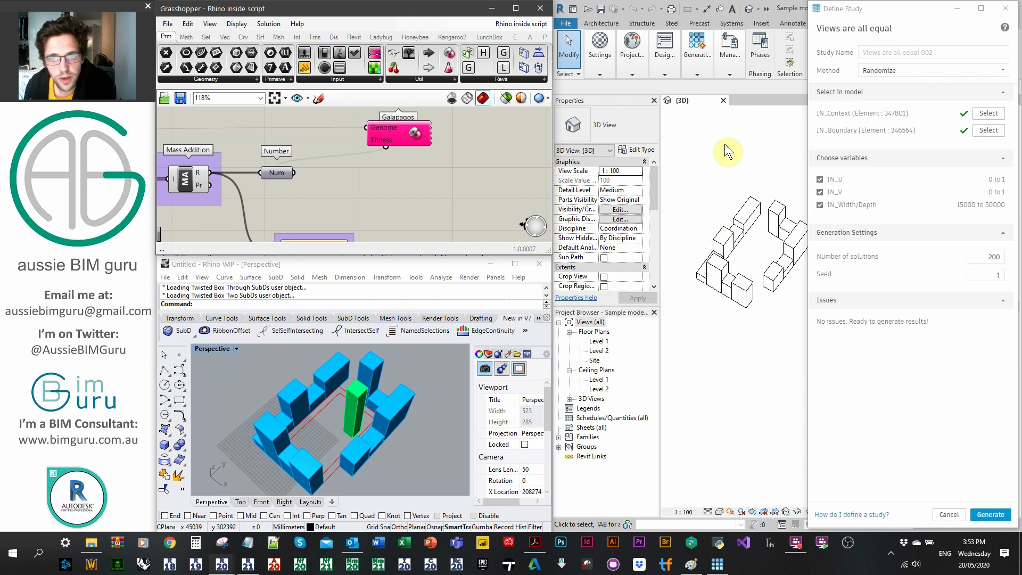
{"action": "mouse_move", "coordinate": [719, 199]}
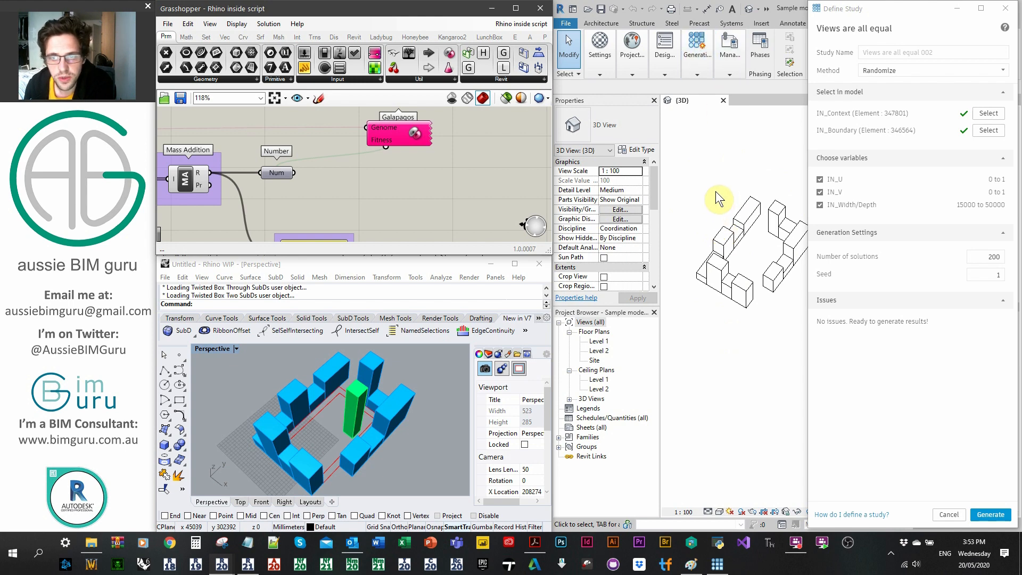
{"action": "mouse_move", "coordinate": [916, 297]}
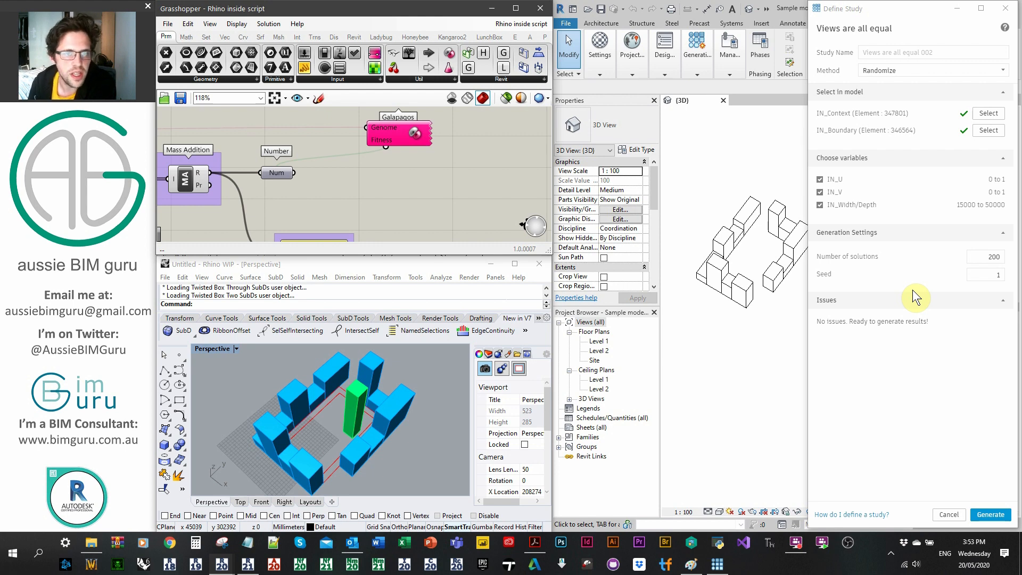
{"action": "mouse_move", "coordinate": [807, 58]}
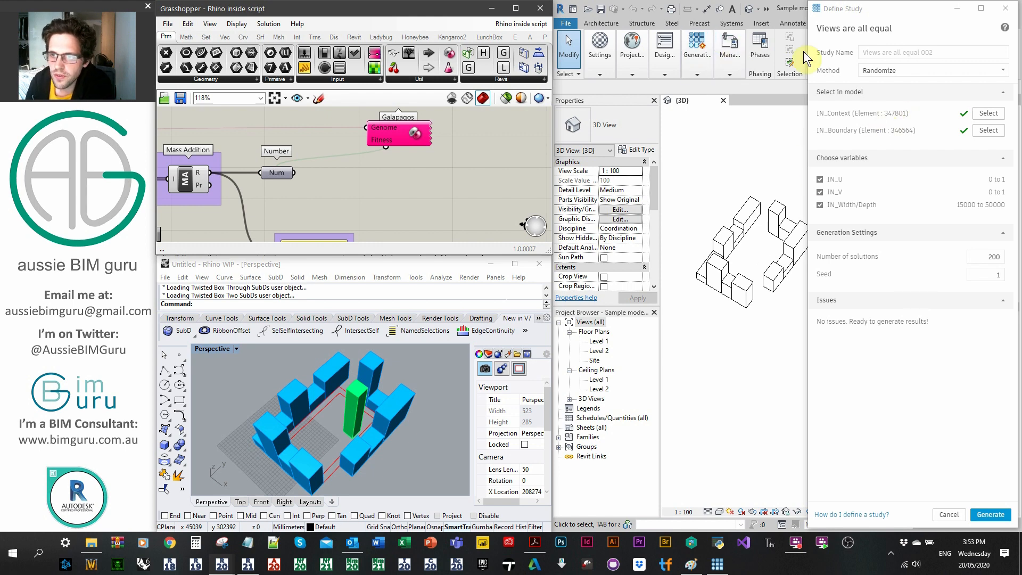
{"action": "mouse_move", "coordinate": [881, 158]}
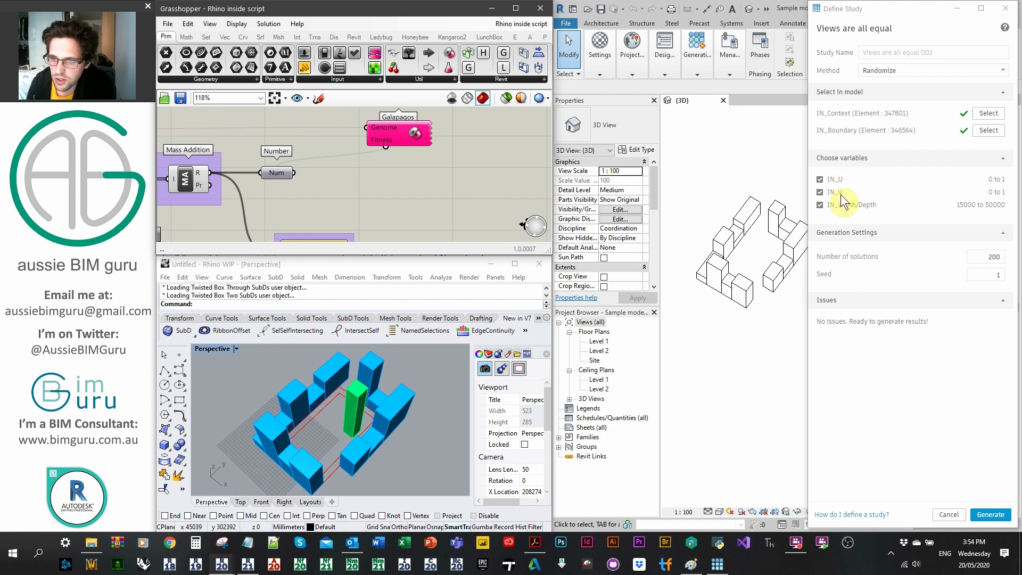
{"action": "mouse_move", "coordinate": [877, 218]}
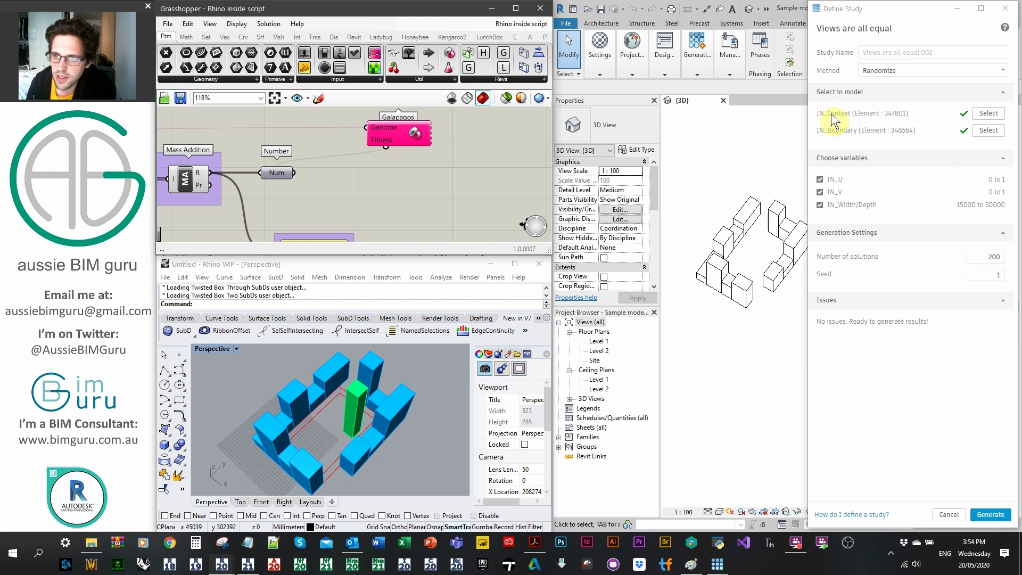
{"action": "mouse_move", "coordinate": [414, 195]}
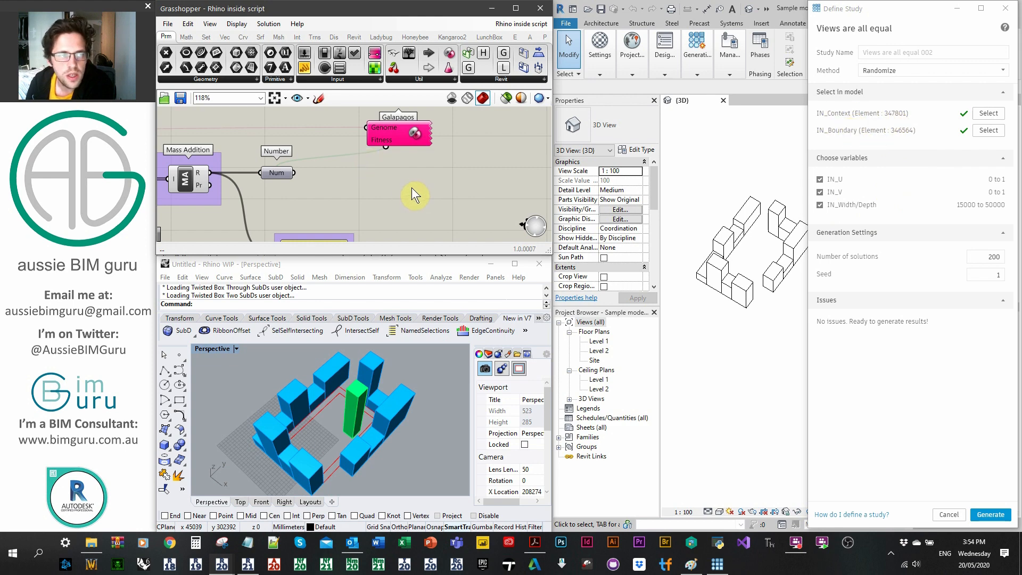
{"action": "mouse_move", "coordinate": [414, 135]}
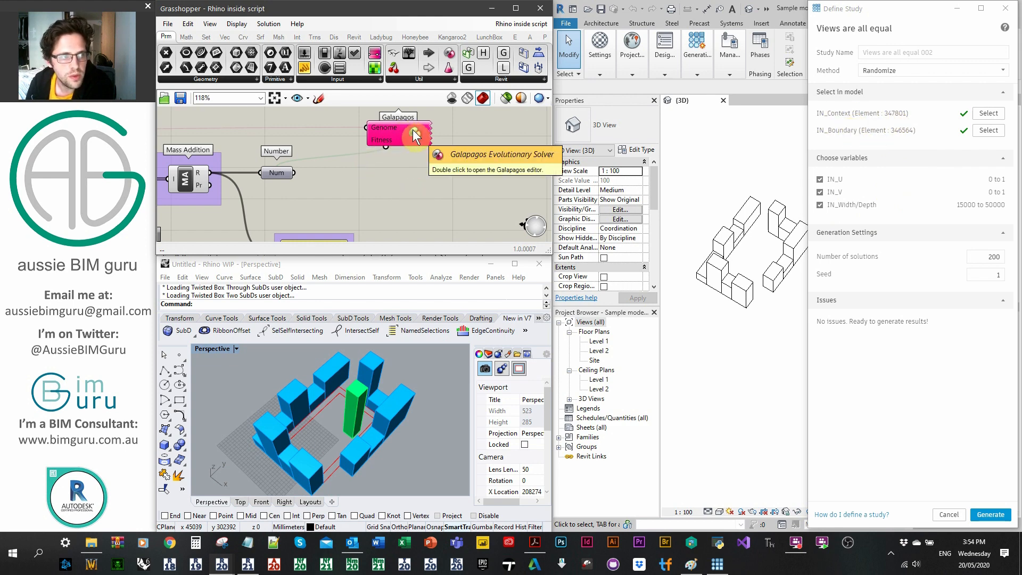
Bring up the Galapagos Editor from its component and show the Solvers page, no run started
{"action": "double_click", "coordinate": [397, 130]}
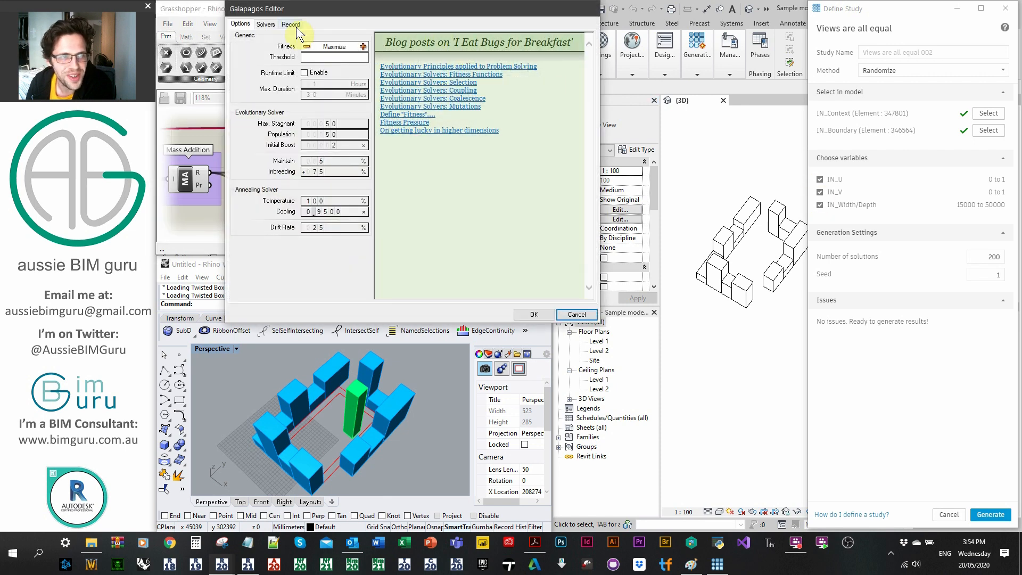
{"action": "left_click", "coordinate": [265, 25]}
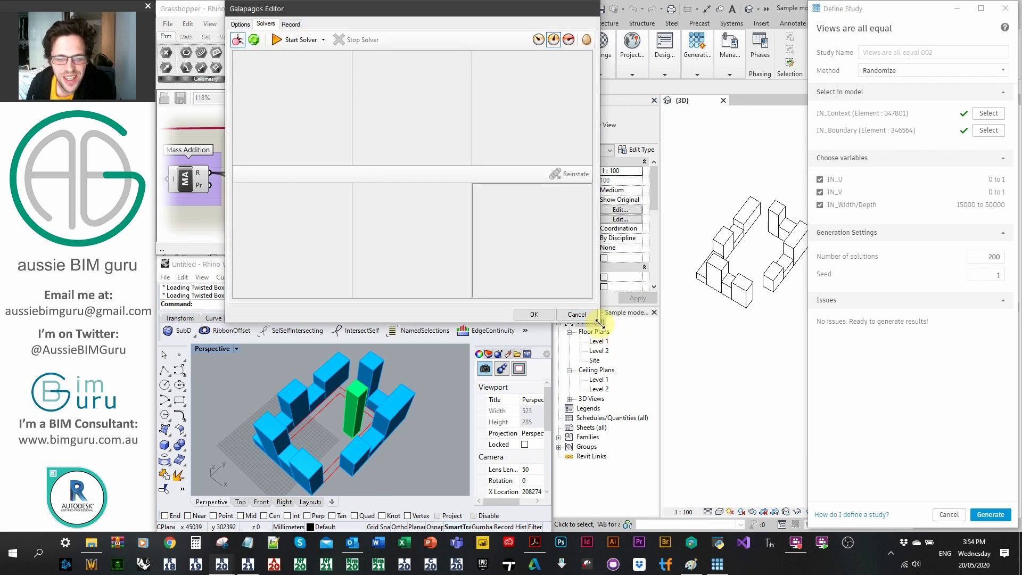
{"action": "left_click", "coordinate": [240, 24]}
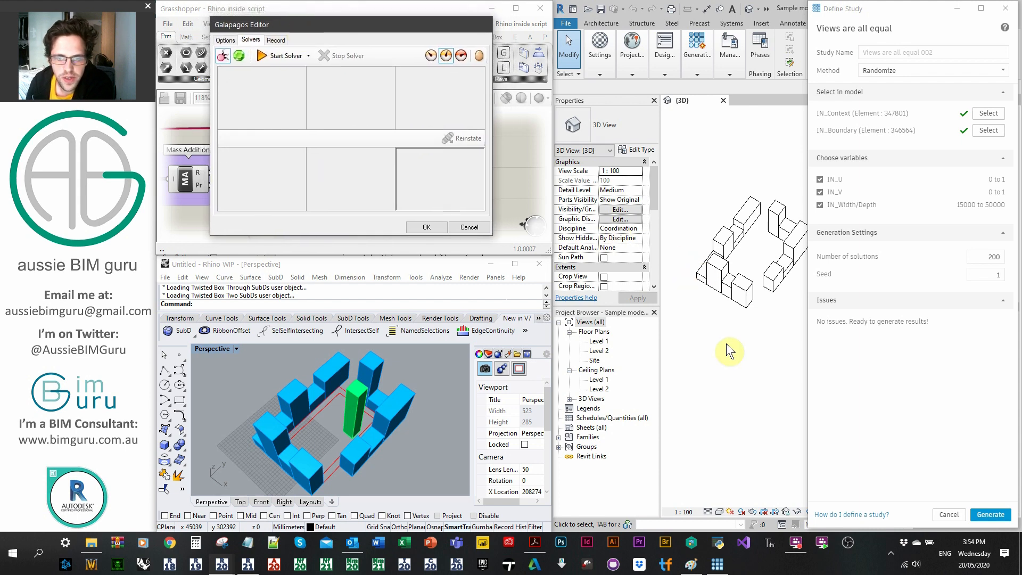
{"action": "mouse_move", "coordinate": [724, 238]}
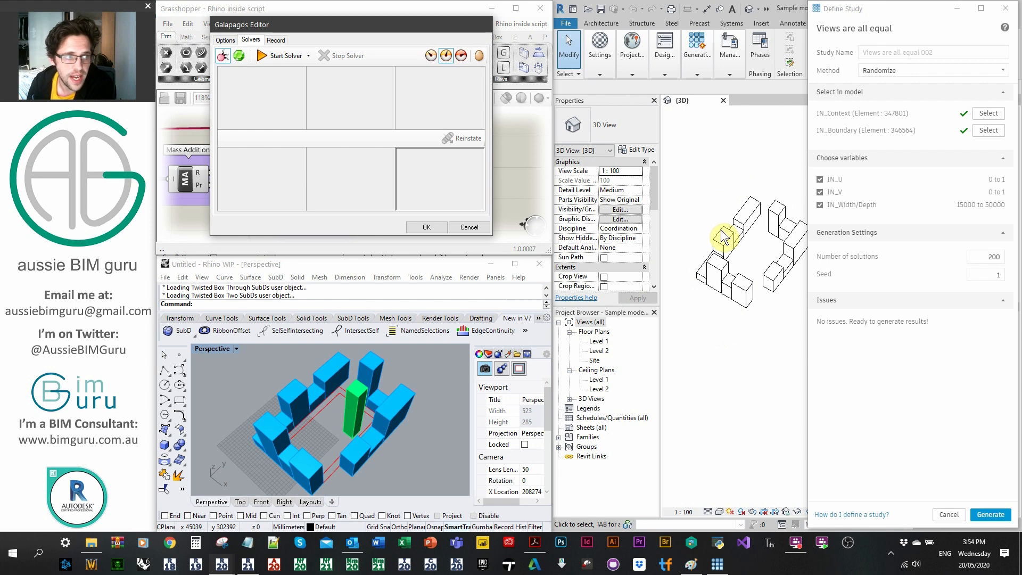
{"action": "mouse_move", "coordinate": [725, 205]}
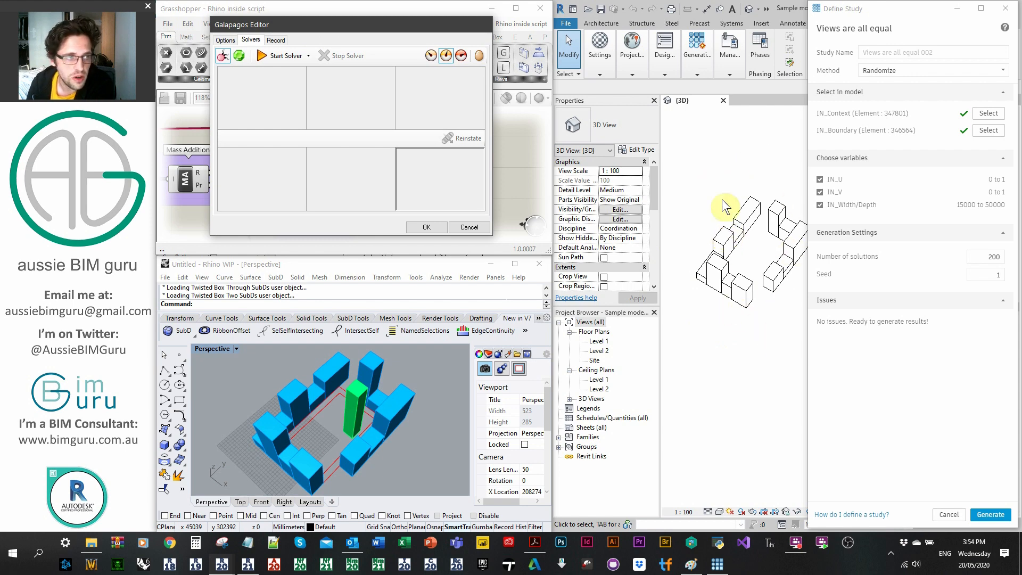
{"action": "mouse_move", "coordinate": [638, 267]}
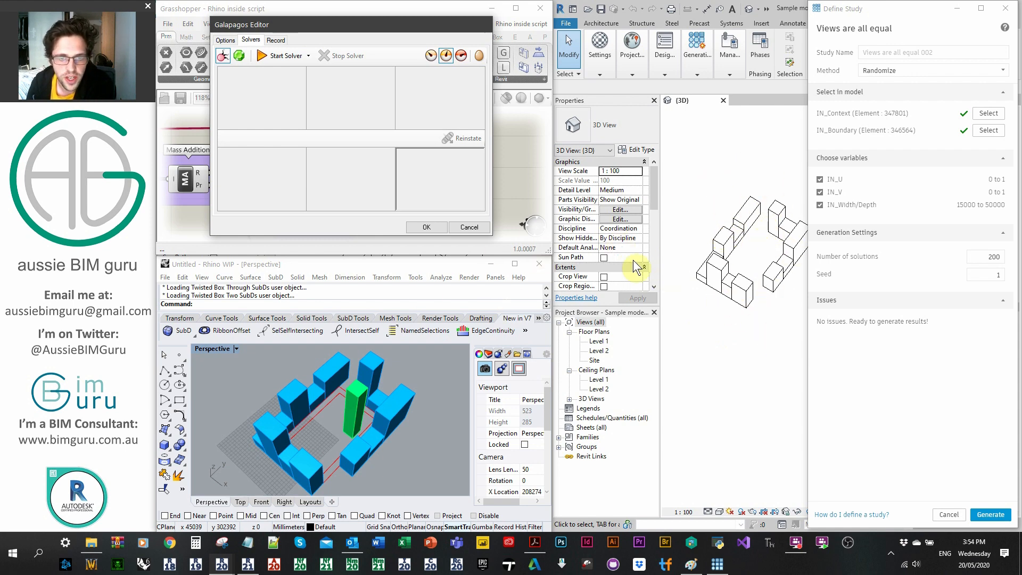
{"action": "mouse_move", "coordinate": [714, 254]}
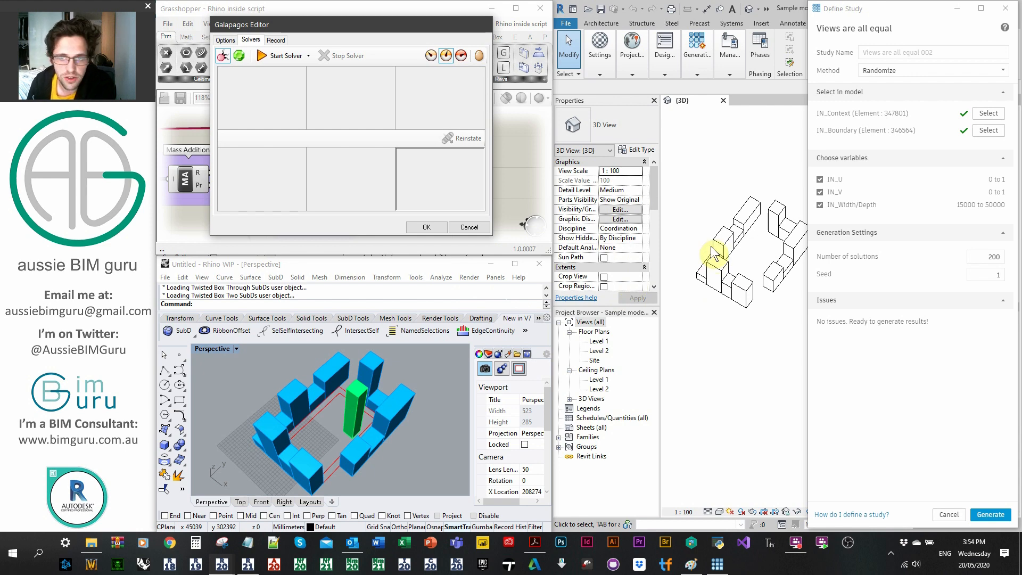
{"action": "mouse_move", "coordinate": [737, 201]}
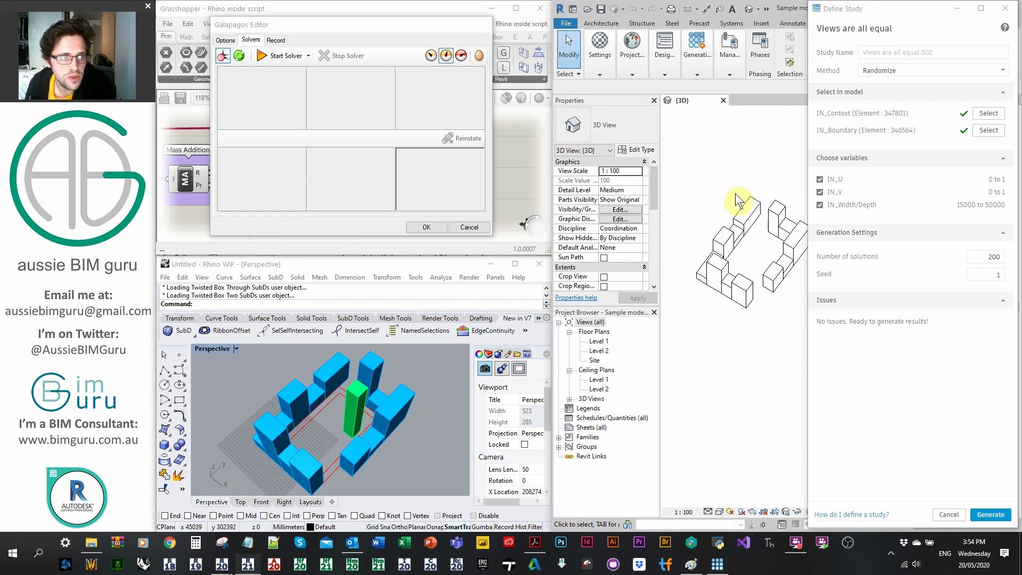
{"action": "mouse_move", "coordinate": [710, 190]}
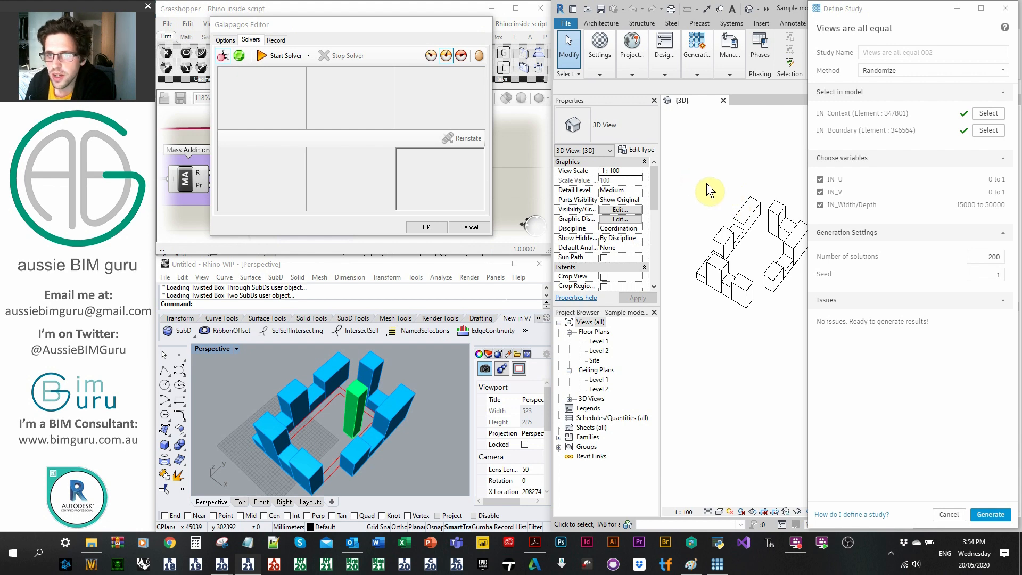
{"action": "mouse_move", "coordinate": [952, 127]}
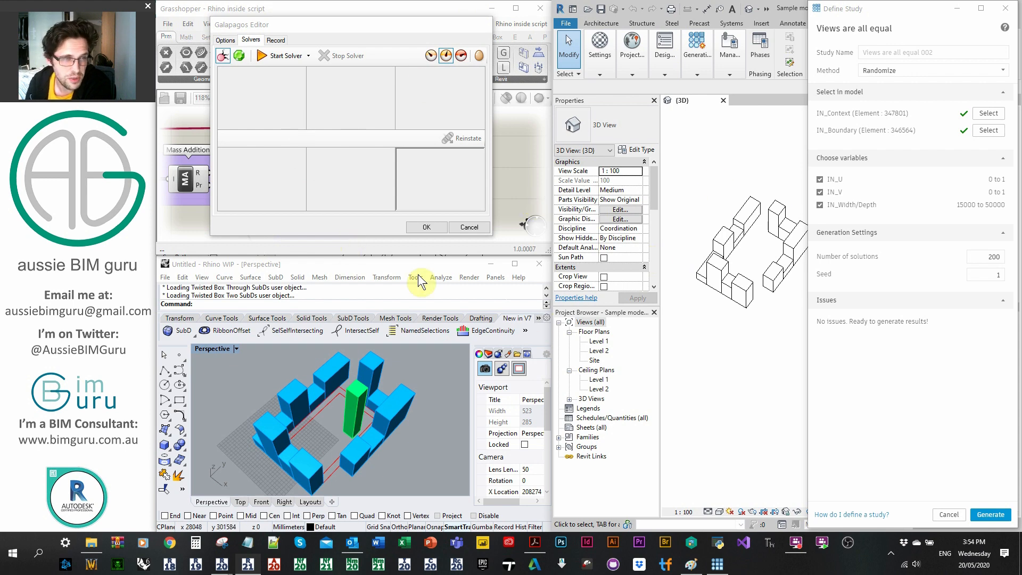
{"action": "mouse_move", "coordinate": [390, 44]}
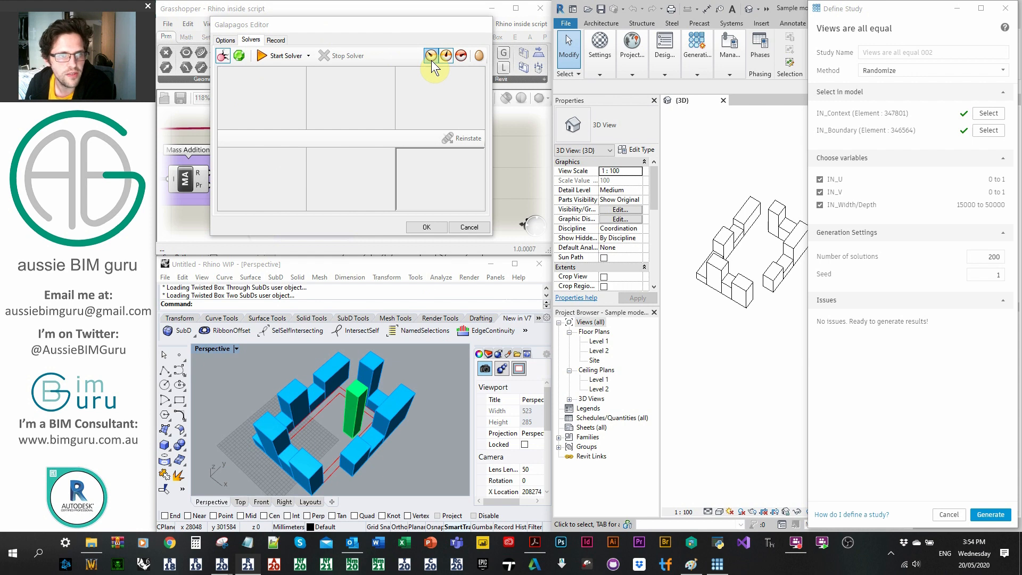
{"action": "mouse_move", "coordinate": [429, 56]}
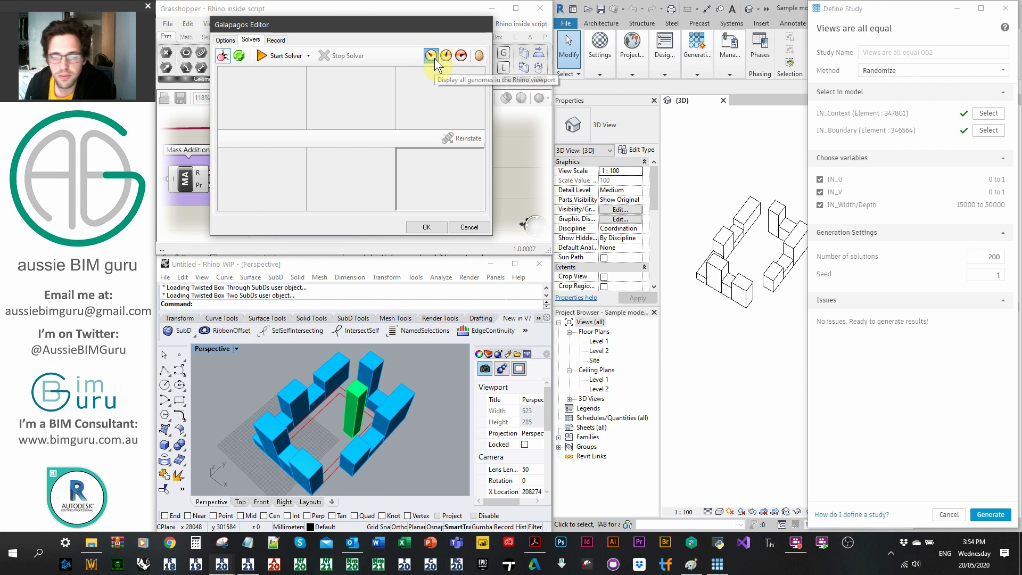
Generate the study's 200 outcomes and start the Galapagos evolutionary solver alongside
{"action": "left_click", "coordinate": [989, 514]}
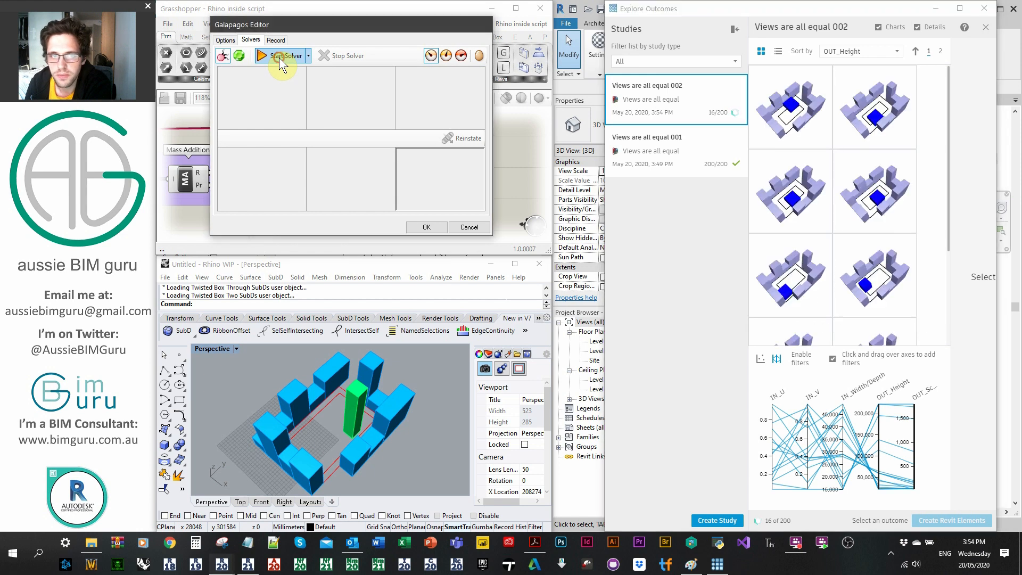
{"action": "left_click", "coordinate": [280, 55]}
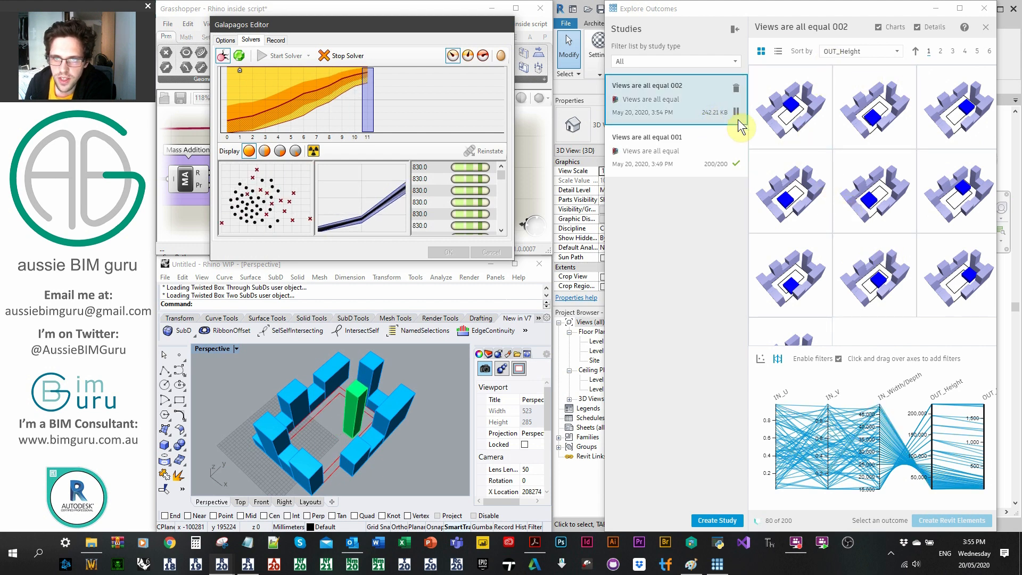
Sort Explore Outcomes by OUT_Score and reverse the sort direction
{"action": "left_click", "coordinate": [859, 51]}
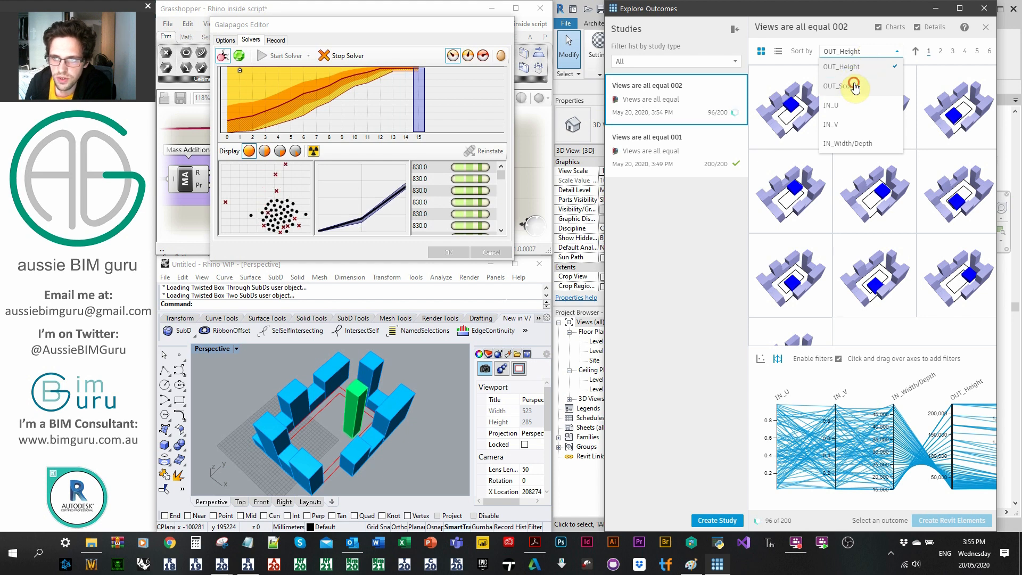
{"action": "left_click", "coordinate": [841, 85]}
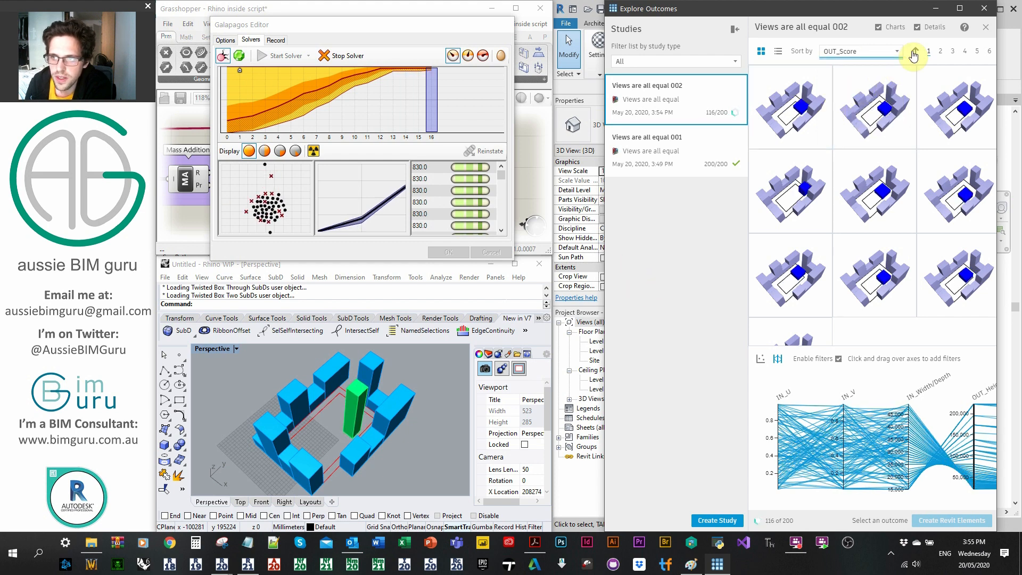
{"action": "left_click", "coordinate": [912, 51]}
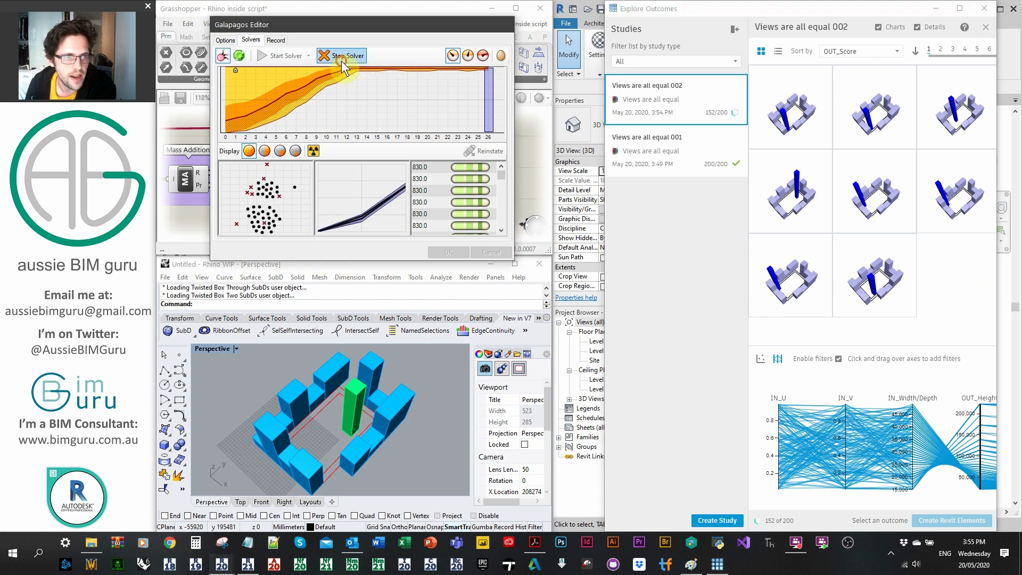
Halt the Galapagos evolutionary run so its current fitness results remain
{"action": "left_click", "coordinate": [342, 55]}
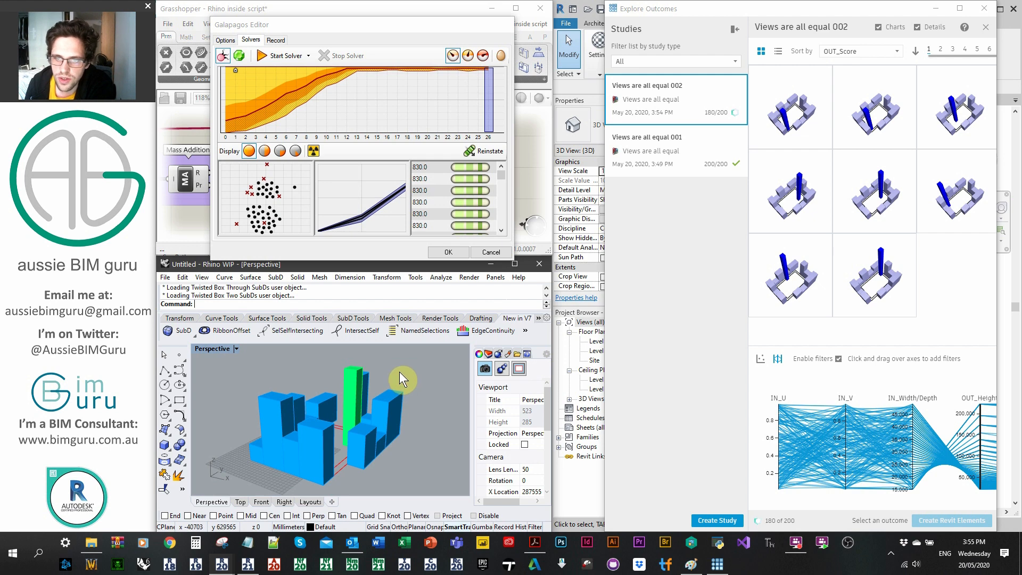
{"action": "left_click", "coordinate": [791, 106]}
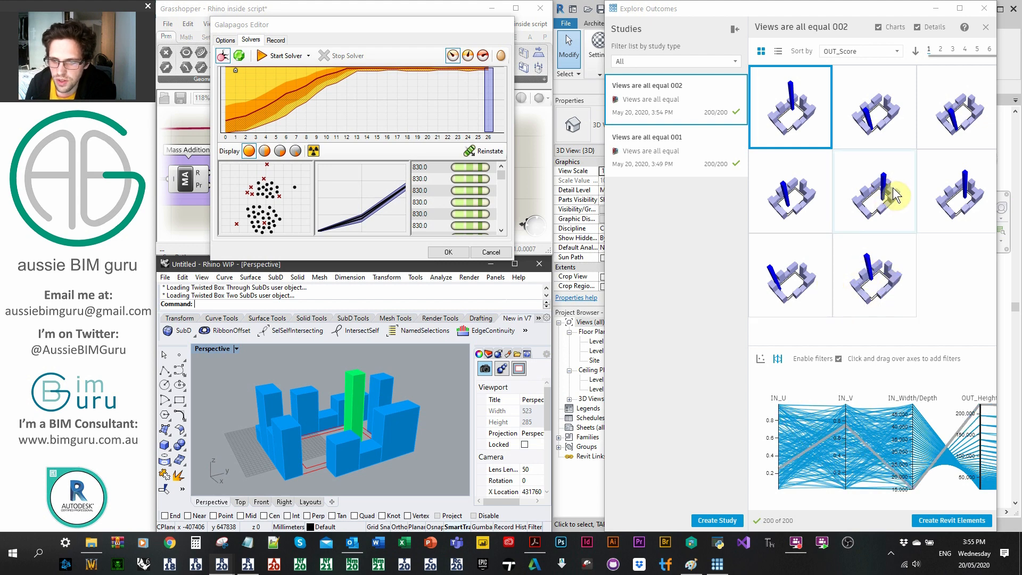
{"action": "mouse_move", "coordinate": [606, 255]}
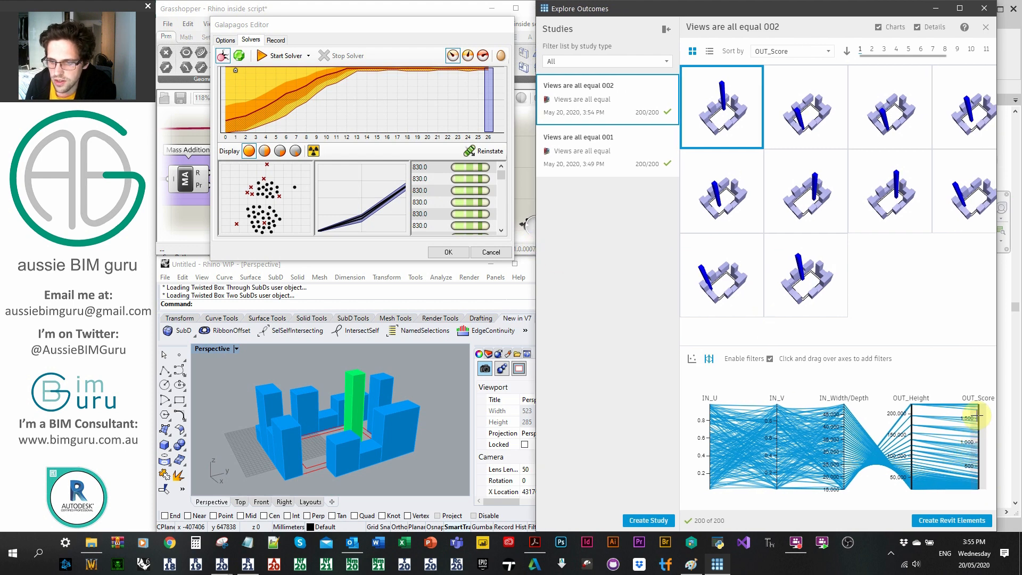
Enable the Details panel beside the outcome grid and narrow results with a chart-axis filter
{"action": "left_click", "coordinate": [930, 27]}
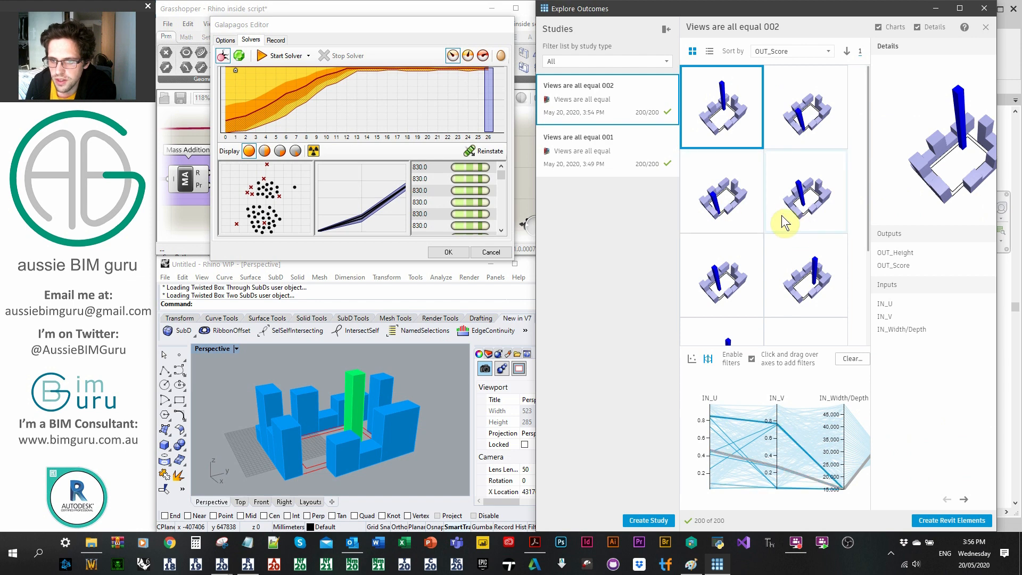
{"action": "left_click", "coordinate": [774, 205]}
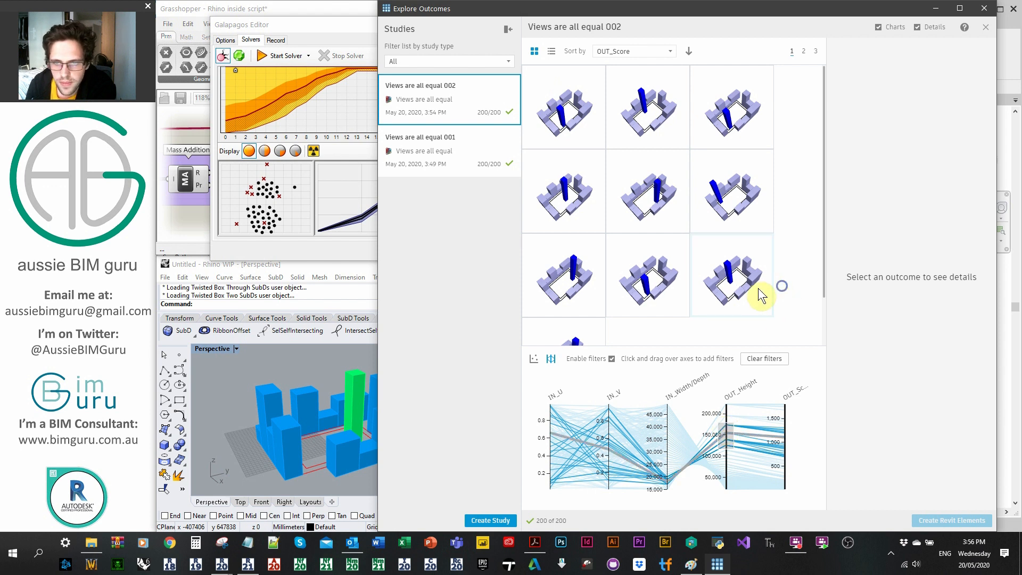
Inspect details of outcomes scoring 719, 604, 690 and 722 in turn
{"action": "left_click", "coordinate": [731, 274]}
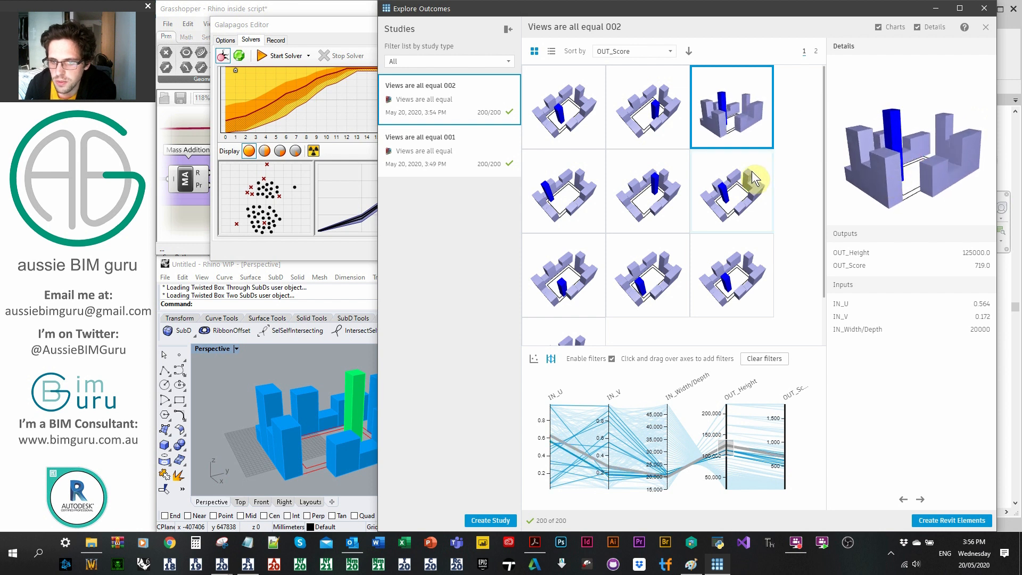
{"action": "mouse_move", "coordinate": [823, 187]}
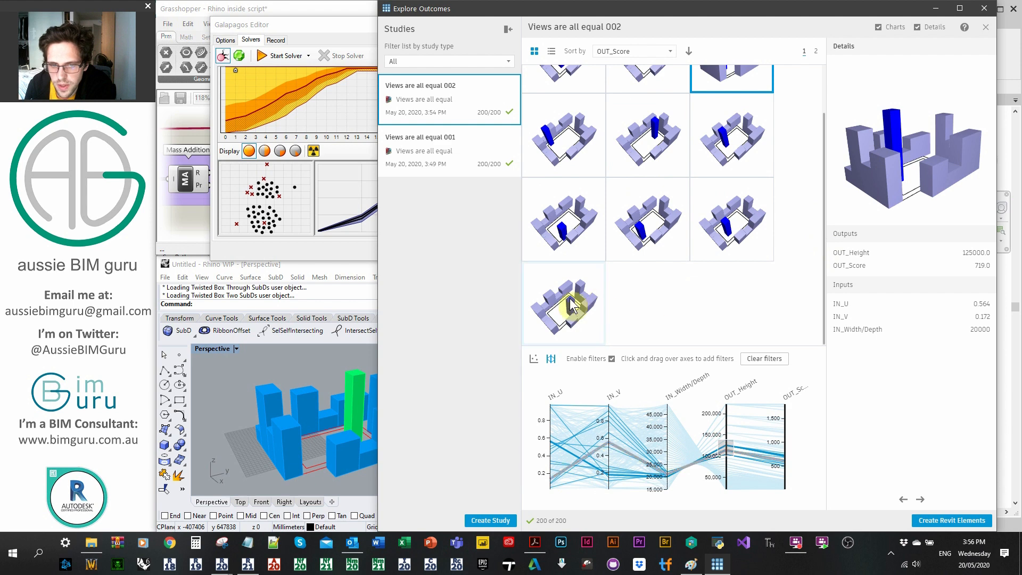
{"action": "left_click", "coordinate": [562, 302]}
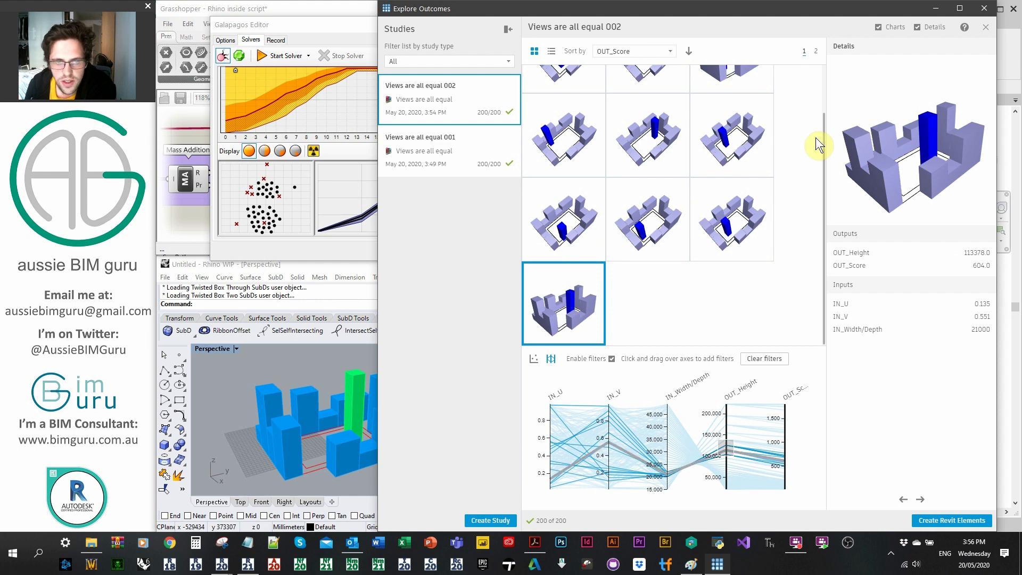
{"action": "left_click", "coordinate": [647, 220]}
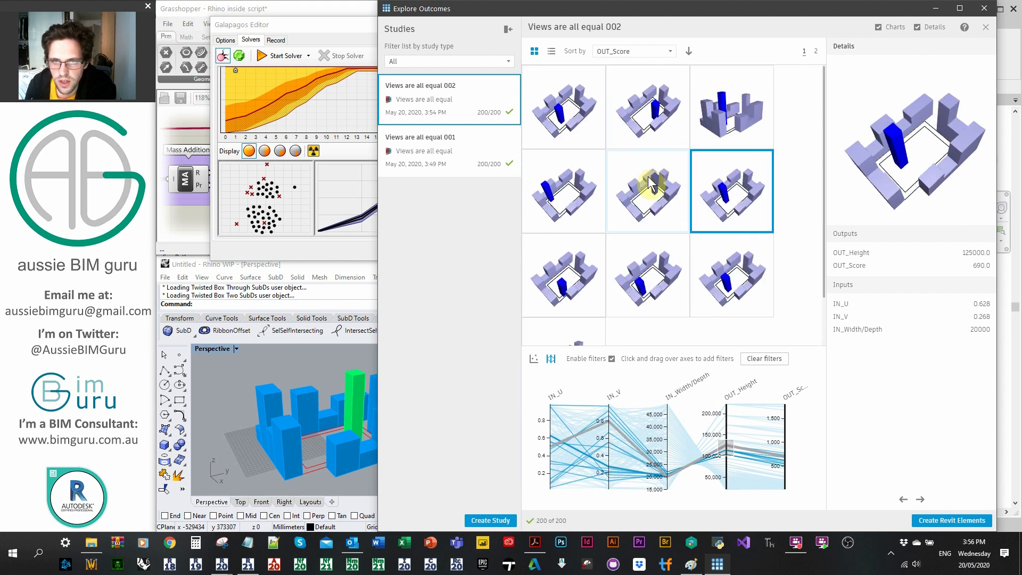
{"action": "left_click", "coordinate": [646, 107]}
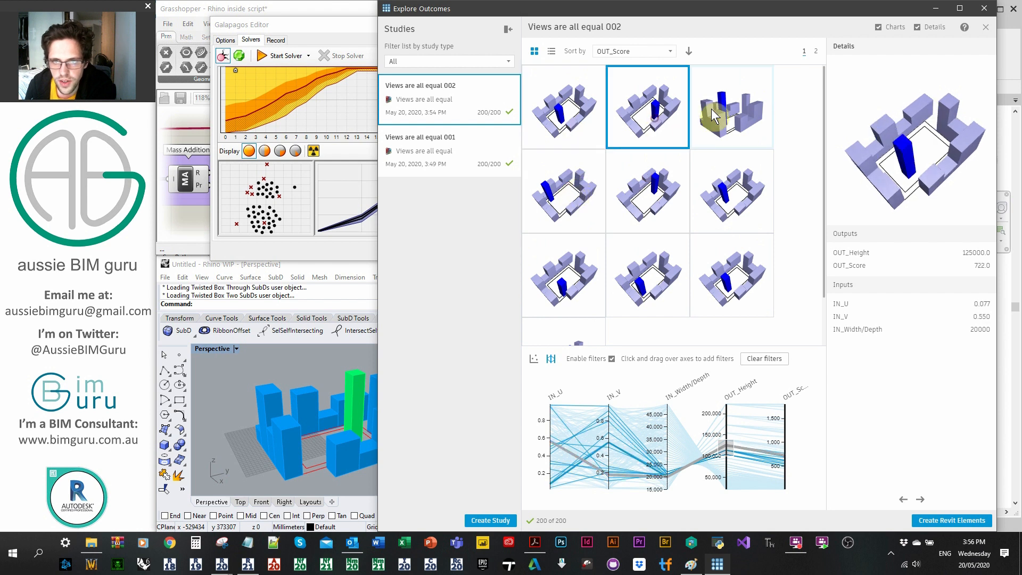
Revisit the 690 and 604 outcomes, then settle on the 722-score outcome at height 125000
{"action": "left_click", "coordinate": [732, 107]}
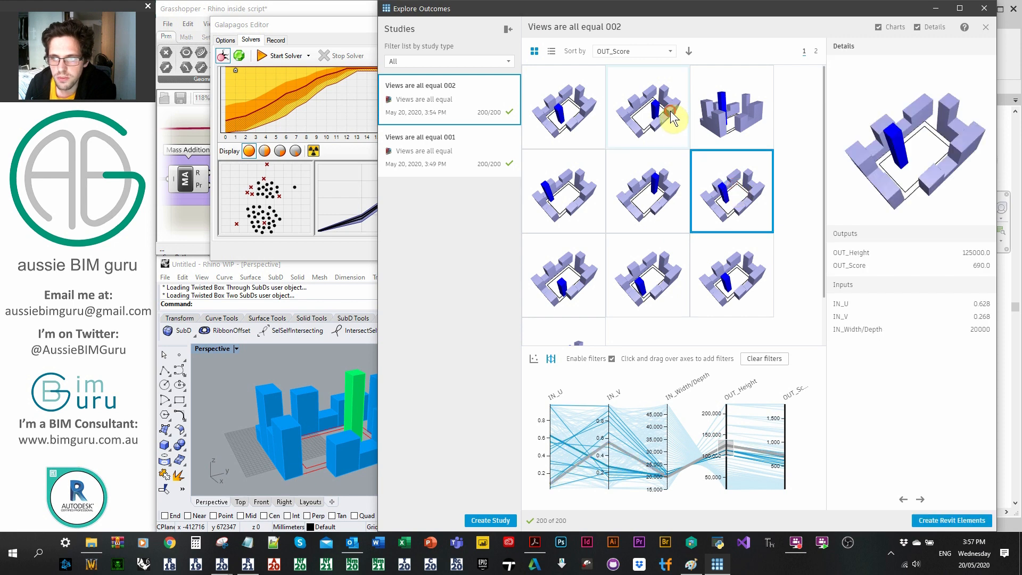
{"action": "left_click", "coordinate": [563, 191]}
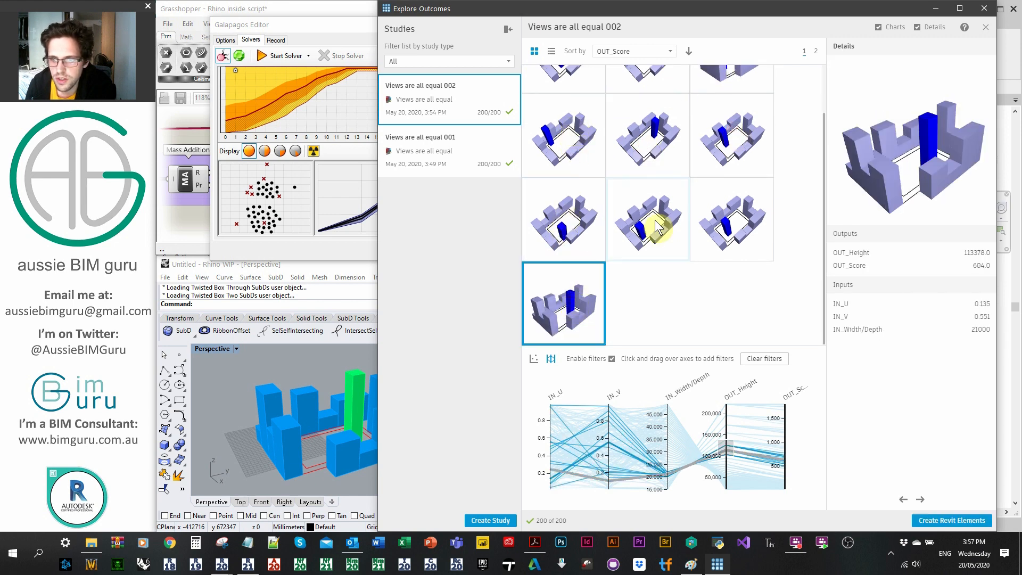
{"action": "left_click", "coordinate": [730, 191]}
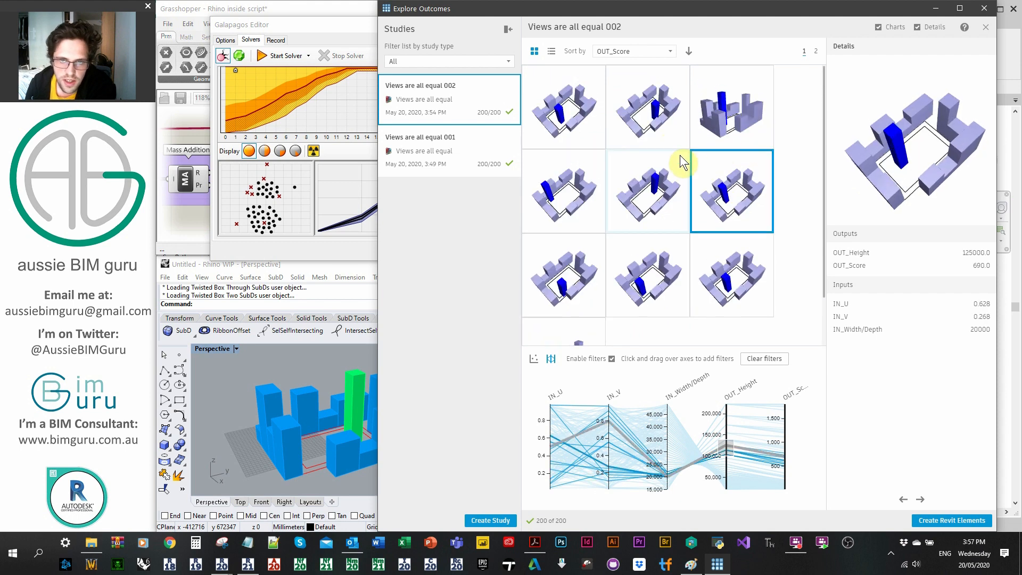
{"action": "mouse_move", "coordinate": [667, 117]}
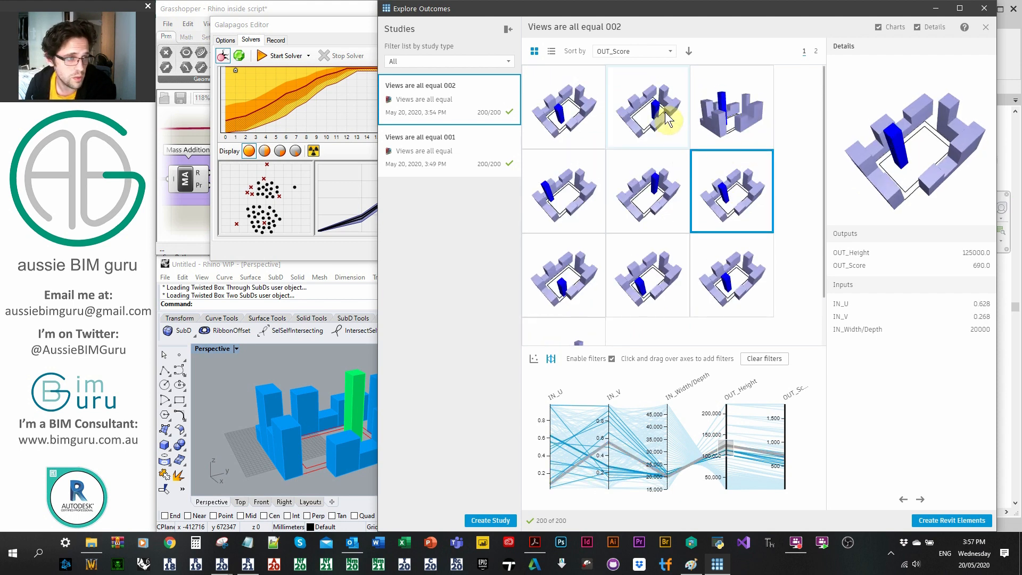
{"action": "left_click", "coordinate": [647, 107]}
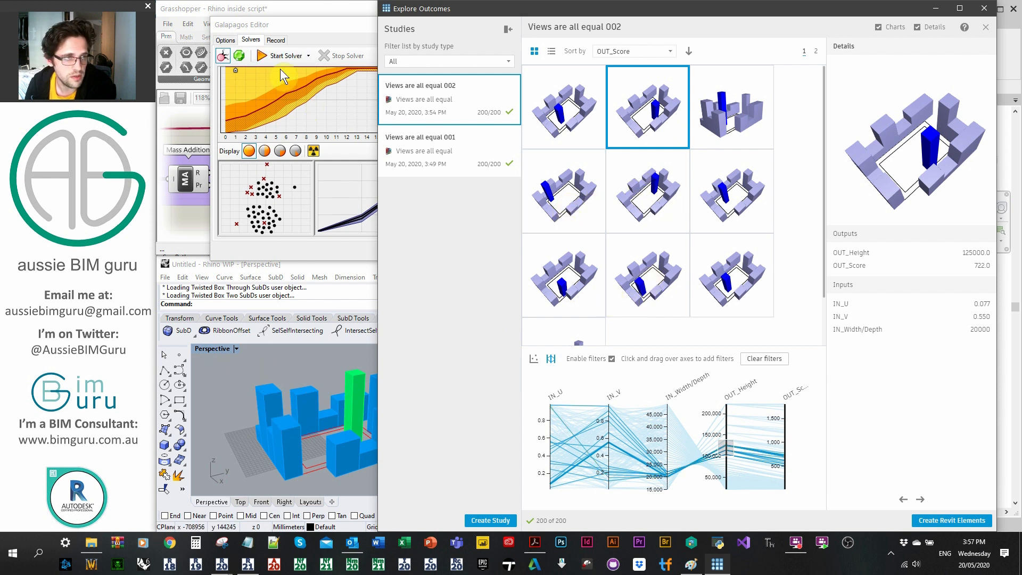
{"action": "mouse_move", "coordinate": [331, 93]}
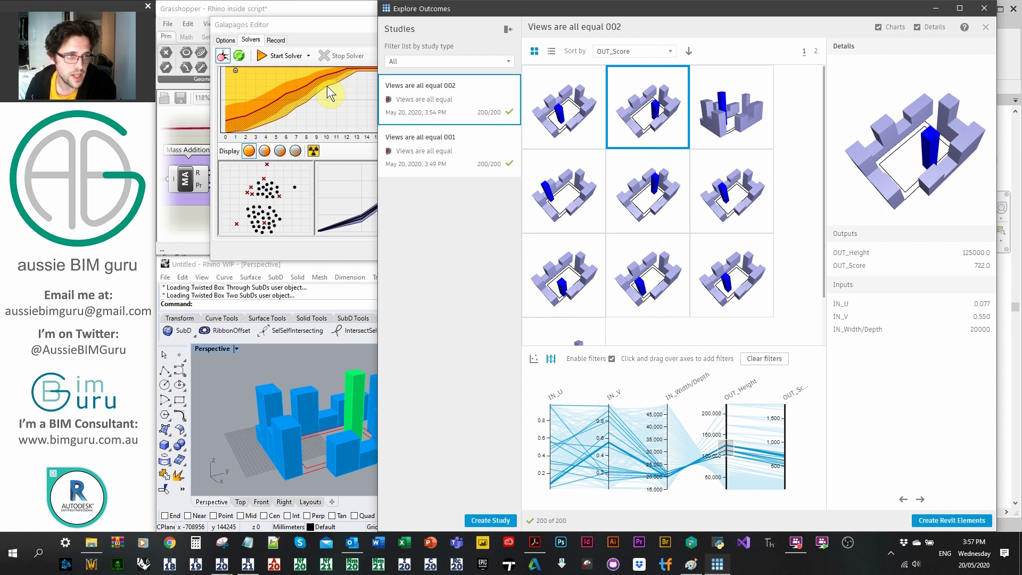
{"action": "mouse_move", "coordinate": [498, 185]}
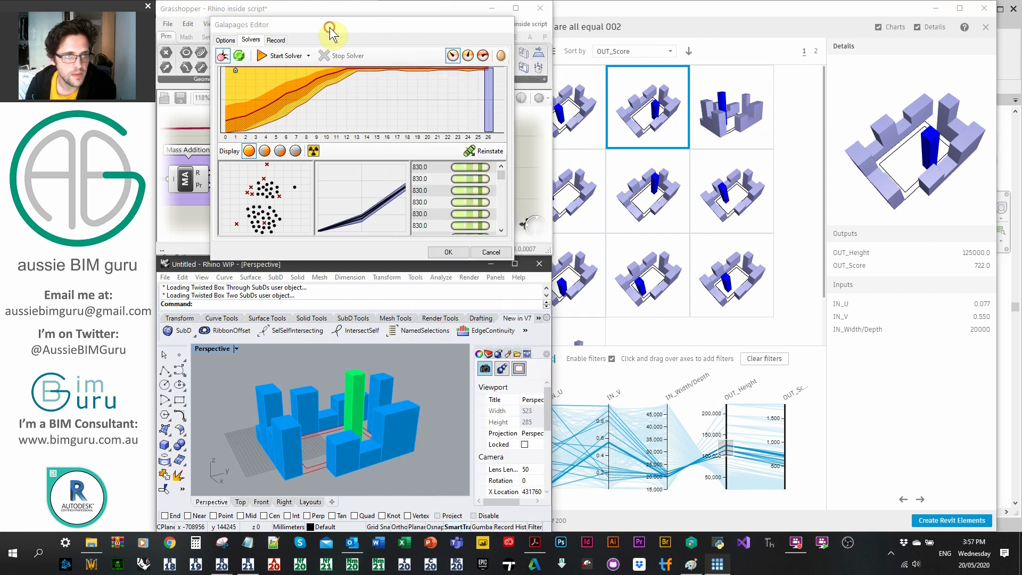
{"action": "mouse_move", "coordinate": [495, 109]}
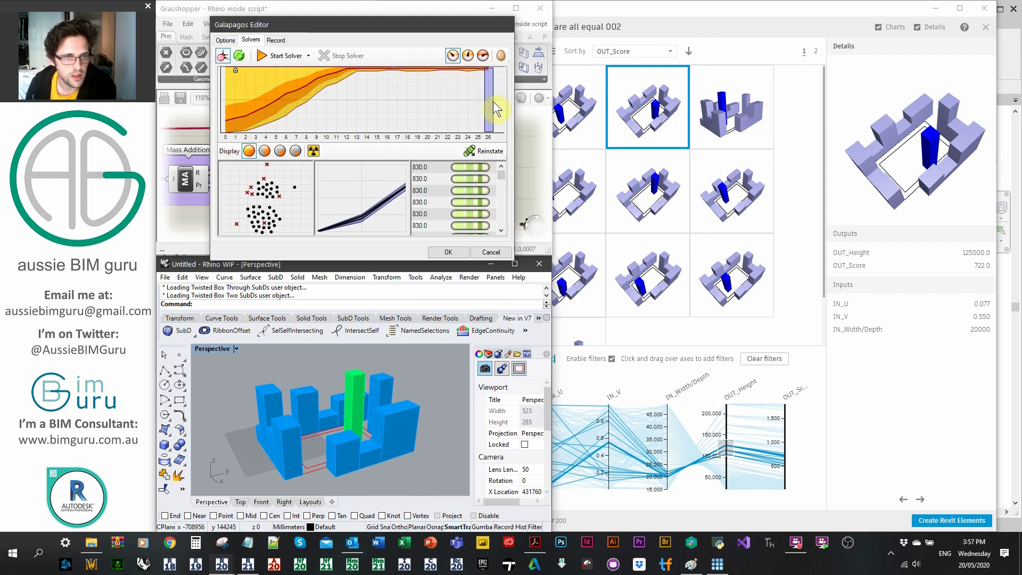
{"action": "mouse_move", "coordinate": [492, 208]}
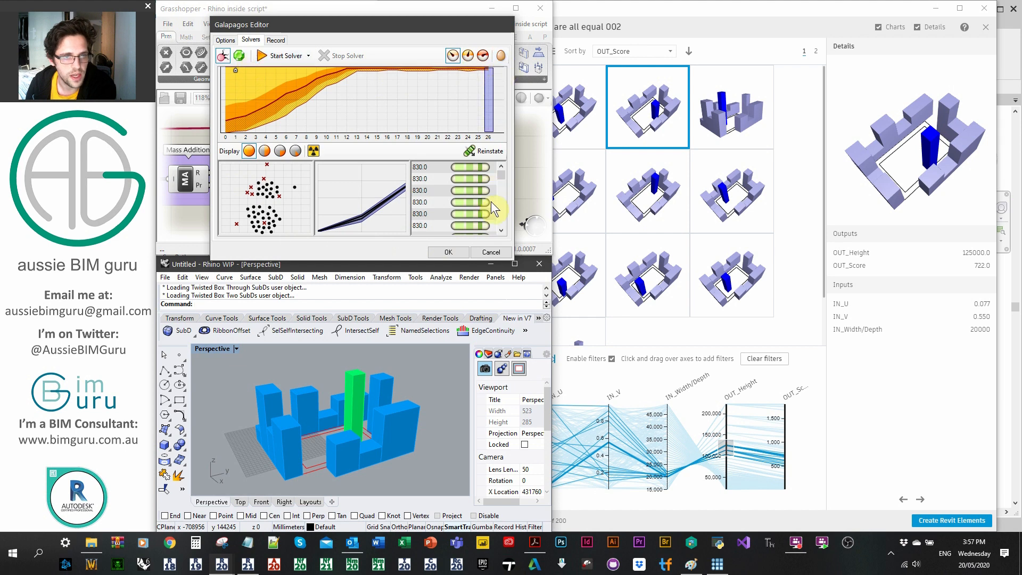
{"action": "mouse_move", "coordinate": [297, 216]}
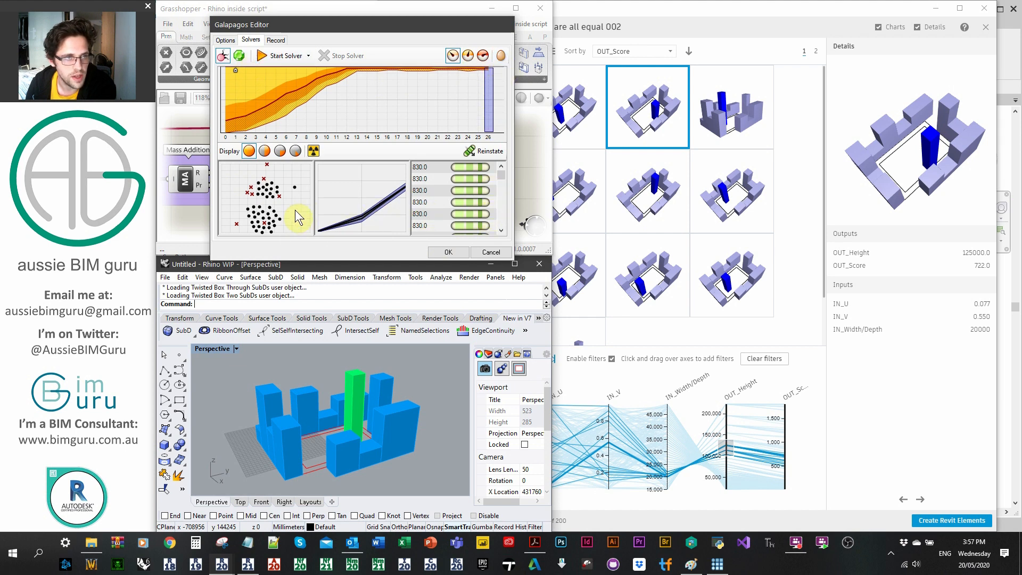
{"action": "mouse_move", "coordinate": [304, 201]}
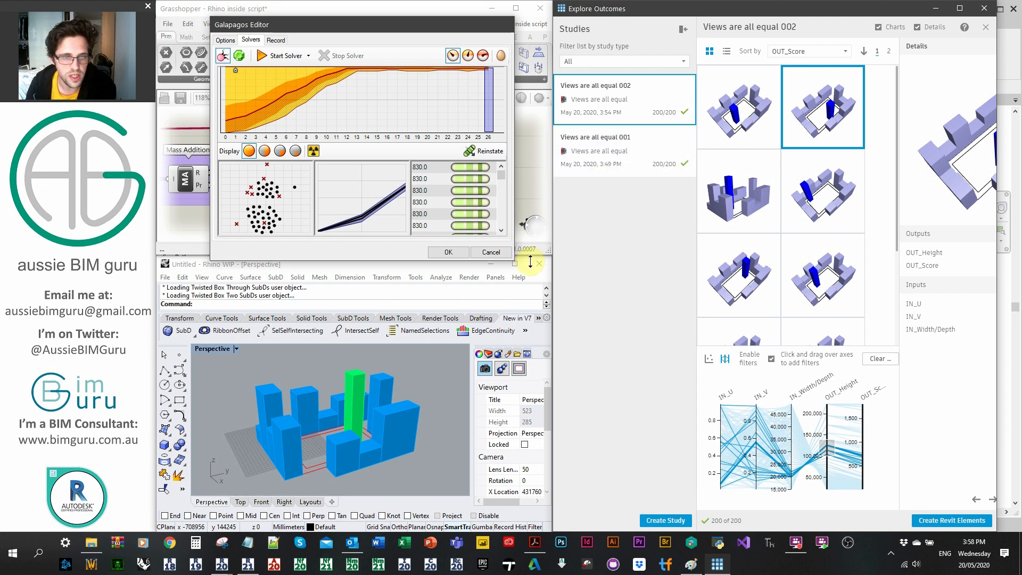
{"action": "mouse_move", "coordinate": [339, 284]}
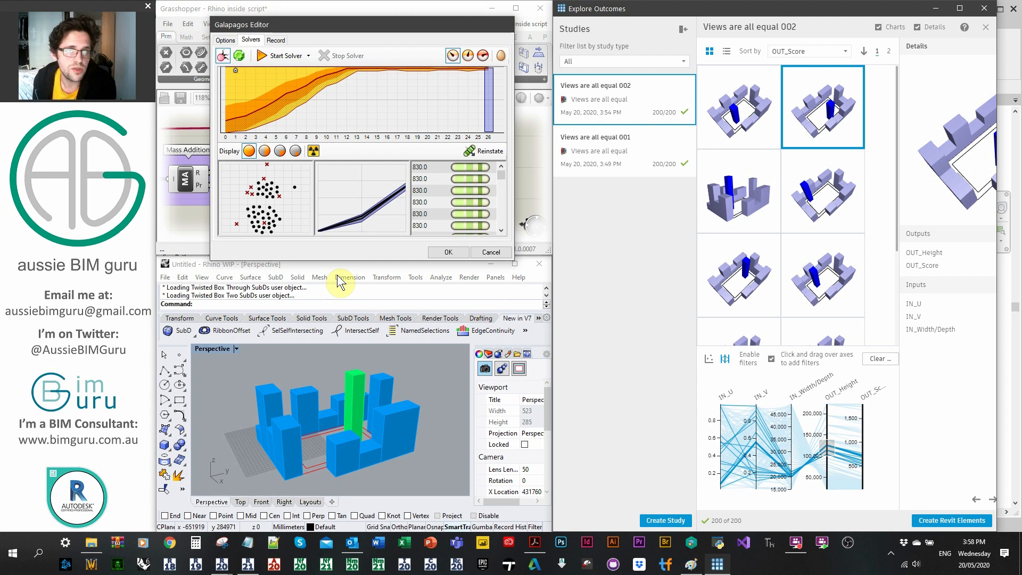
{"action": "mouse_move", "coordinate": [205, 129]}
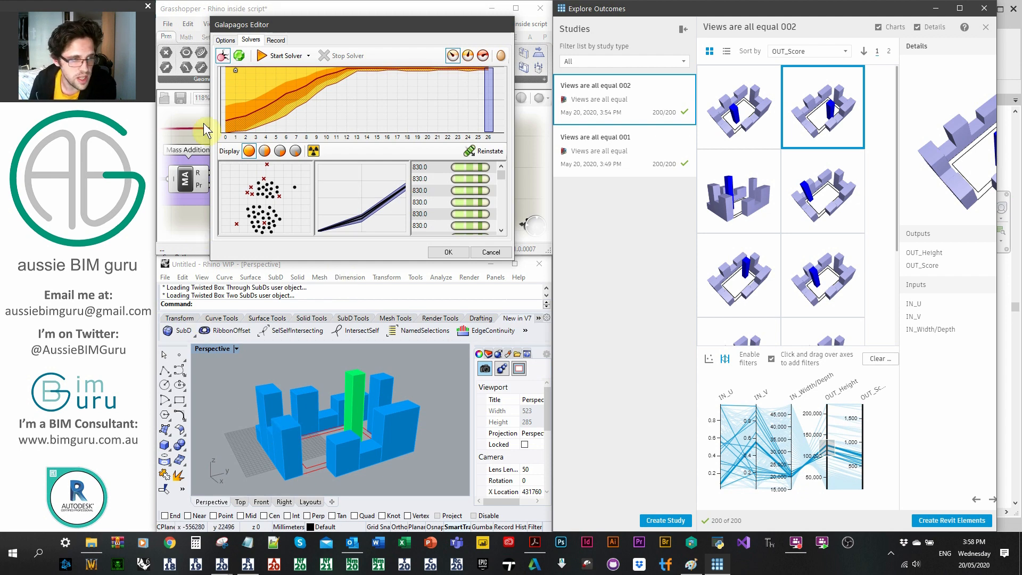
{"action": "mouse_move", "coordinate": [313, 345]}
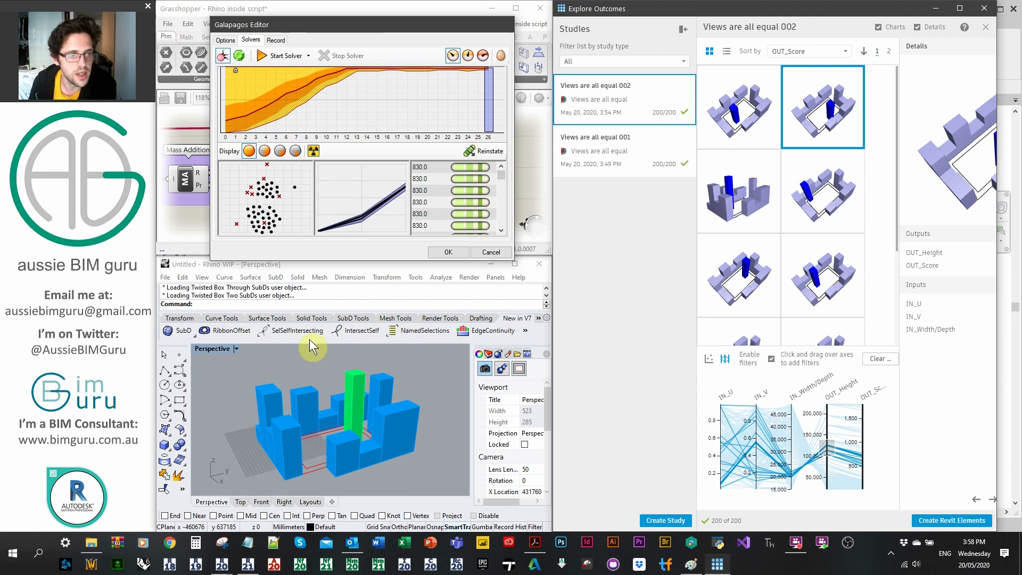
{"action": "mouse_move", "coordinate": [300, 420]}
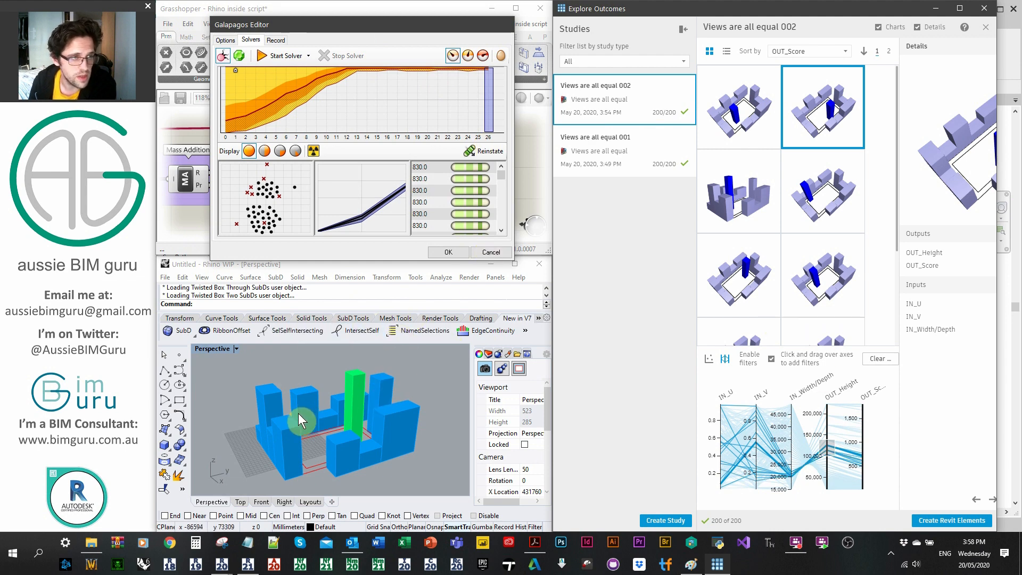